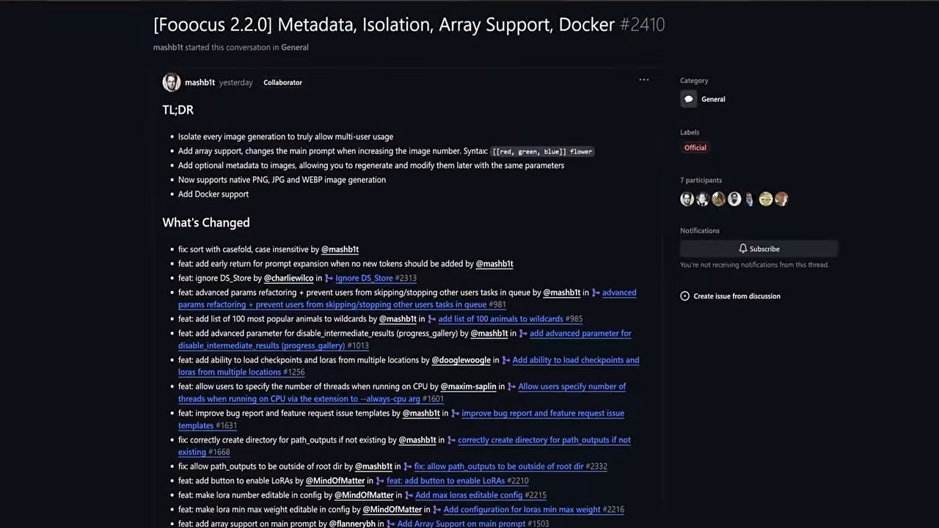
# Switch to the local Fooocus page showing the base model, refiner and LoRA slots.
pyautogui.scroll(-3)
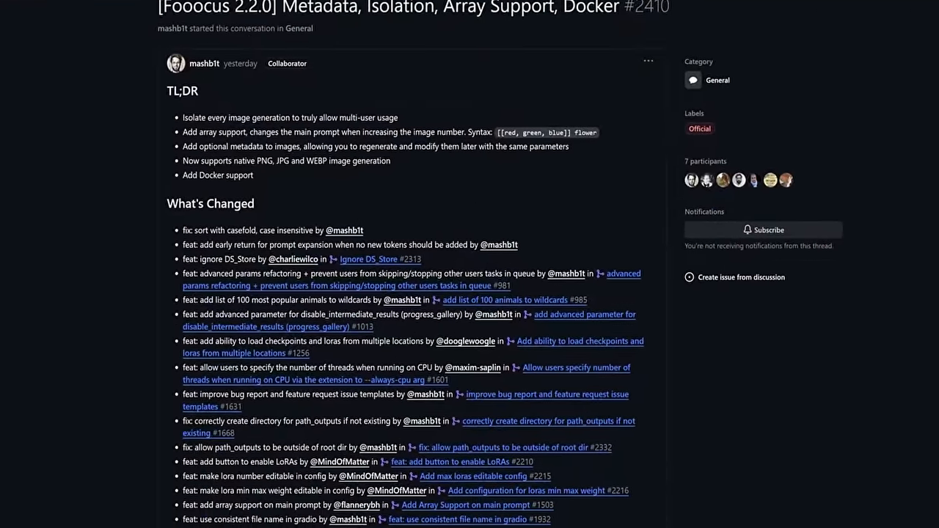
pyautogui.scroll(-3)
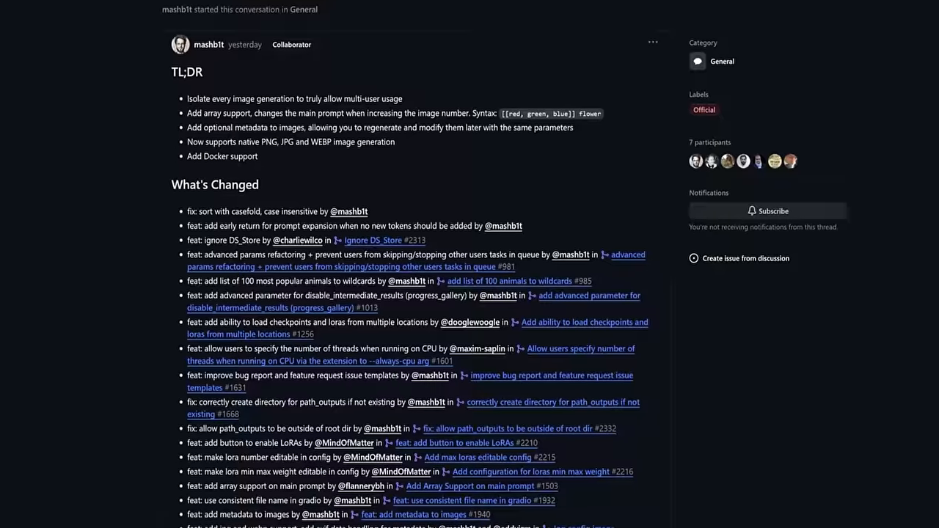
pyautogui.scroll(-3)
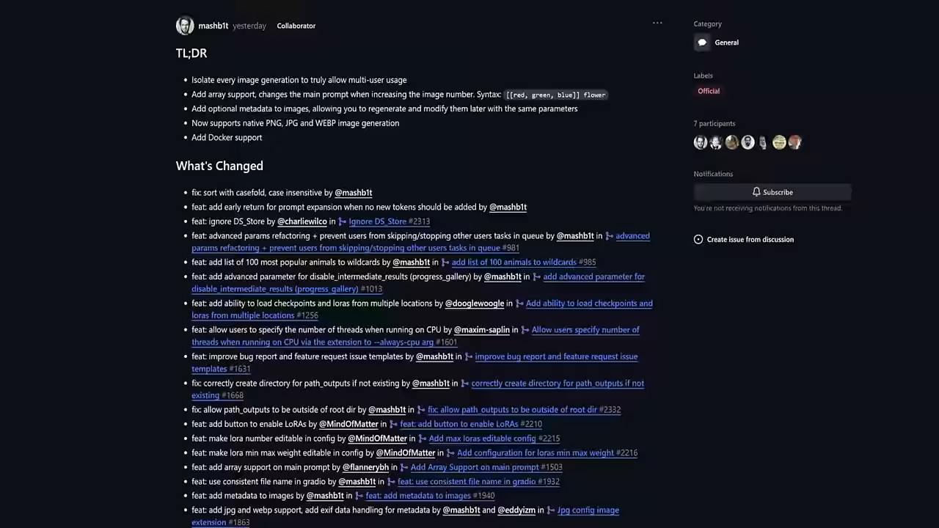
pyautogui.scroll(-3)
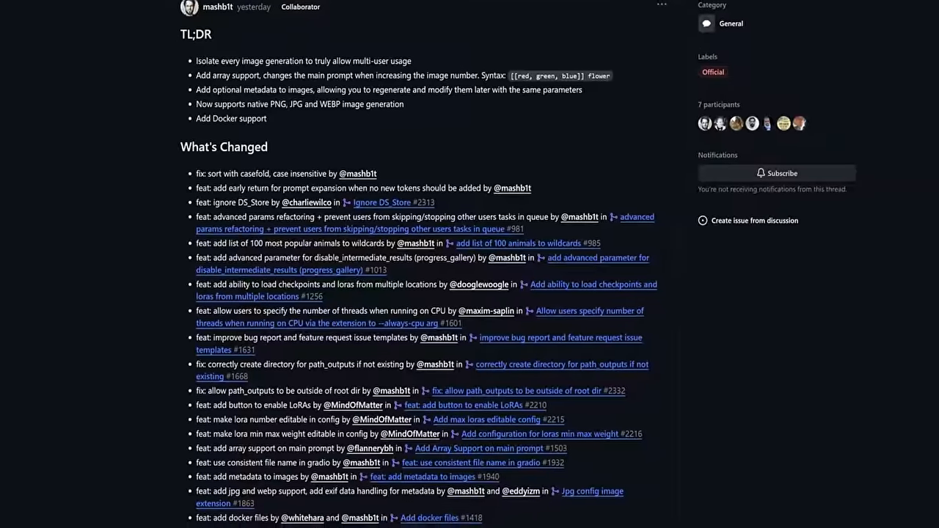
pyautogui.scroll(-3)
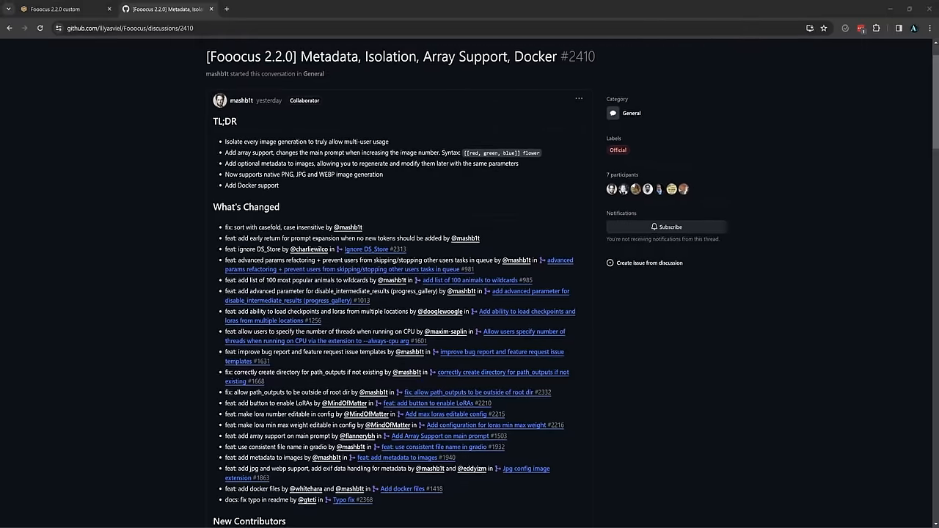
pyautogui.click(56, 9)
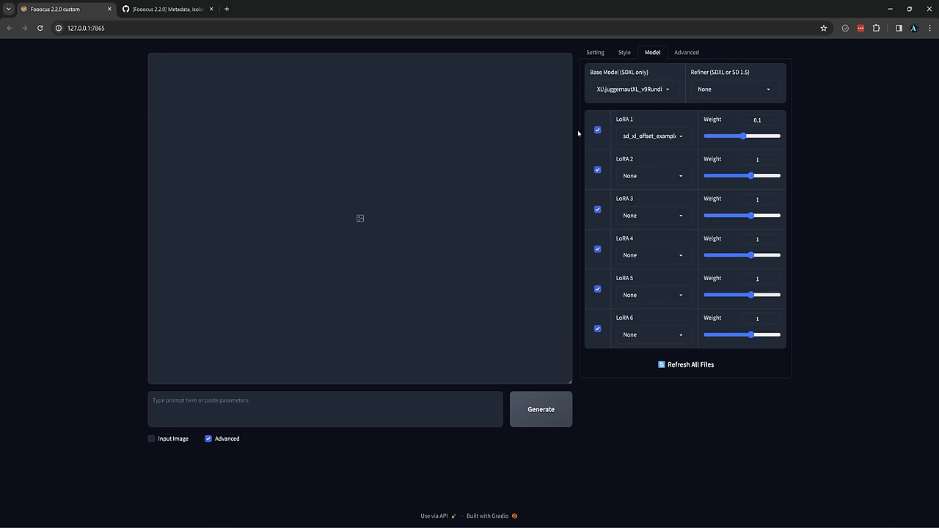
pyautogui.moveTo(575, 132)
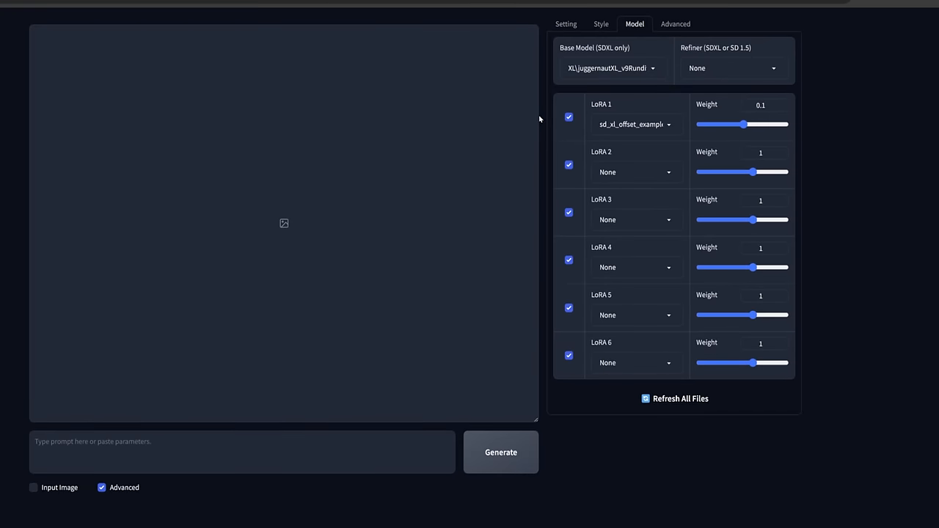
# Sweep LoRA 1 Weight through 0.51, 2.94, -4 and -0.99 to show the wider range.
pyautogui.moveTo(722, 123); pyautogui.dragTo(748, 124)
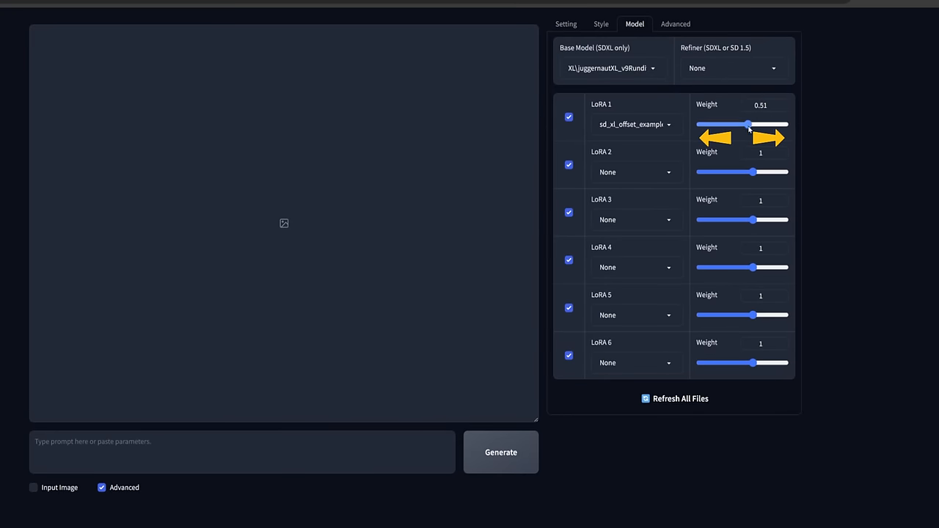
pyautogui.moveTo(748, 123); pyautogui.dragTo(775, 123)
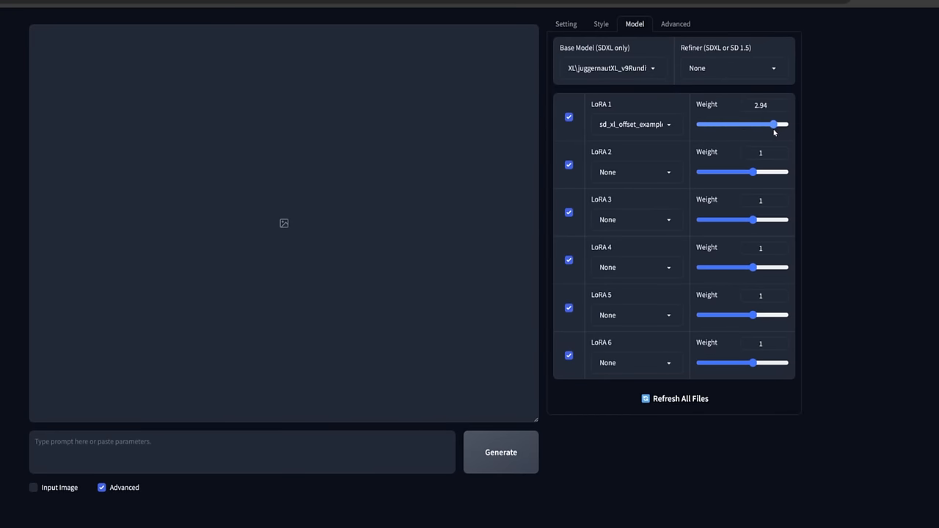
pyautogui.moveTo(771, 123); pyautogui.dragTo(698, 123)
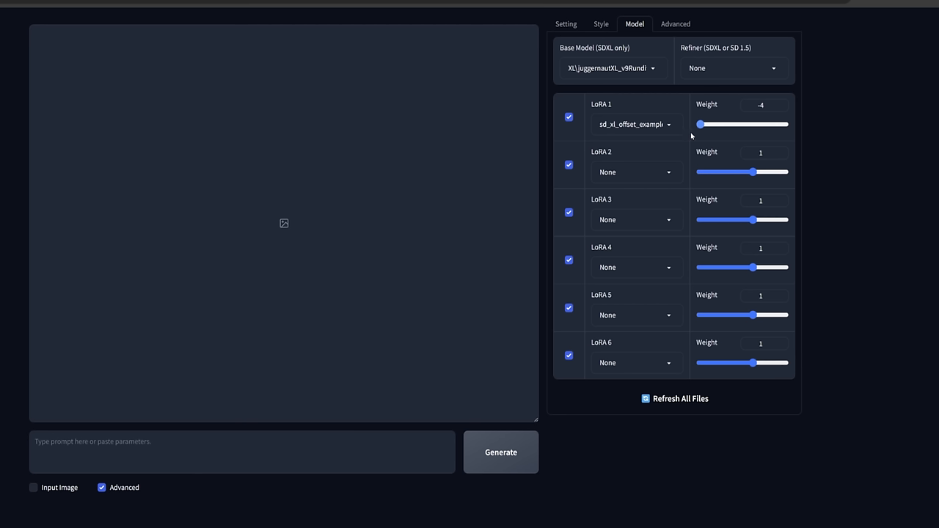
pyautogui.moveTo(700, 123); pyautogui.dragTo(731, 124)
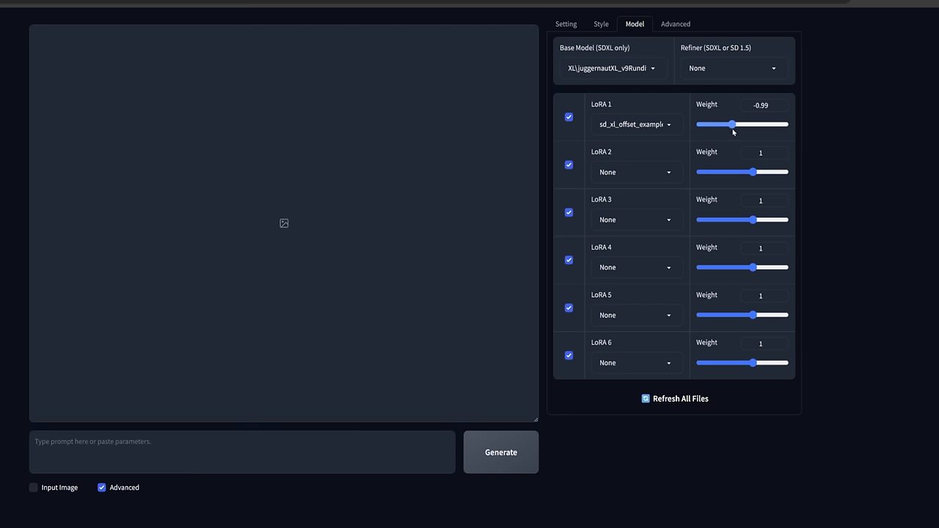
pyautogui.moveTo(730, 123); pyautogui.dragTo(747, 123)
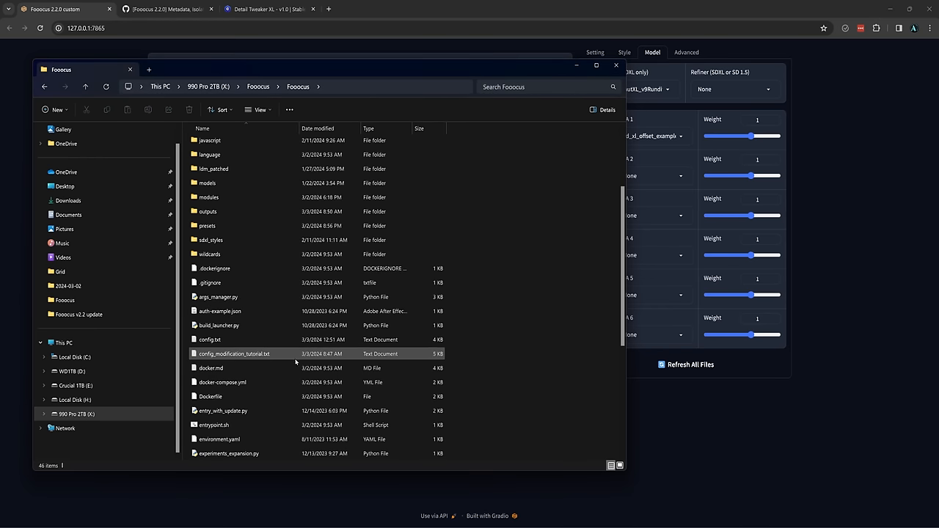
# Select config_modification_tutorial.txt in the Fooocus installation folder.
pyautogui.click(211, 338)
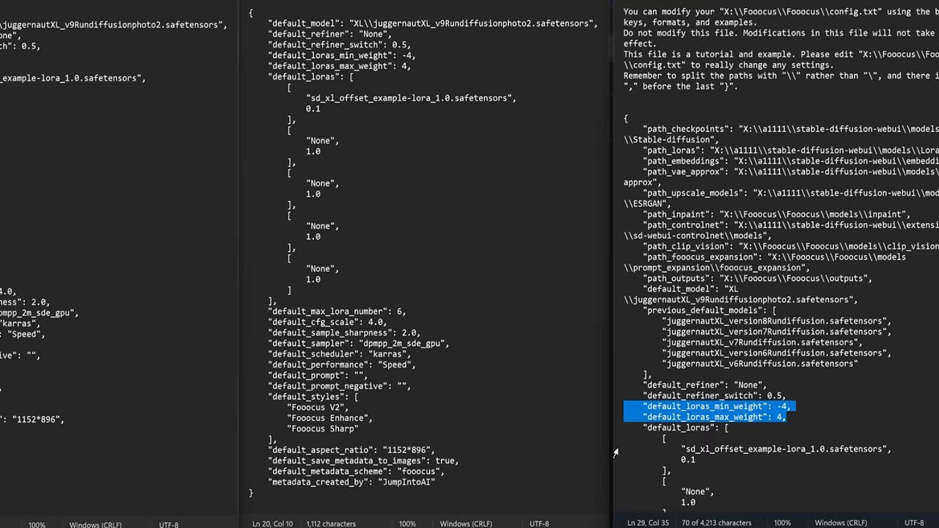
# Review default_loras_min_weight -4 and max_weight 4 across the preset, config and tutorial files.
pyautogui.scroll(-3)
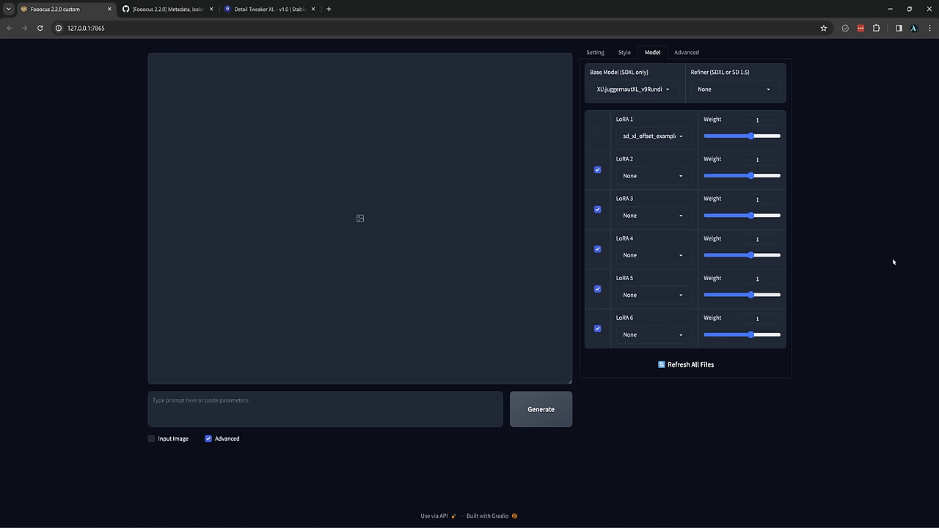
pyautogui.moveTo(827, 171)
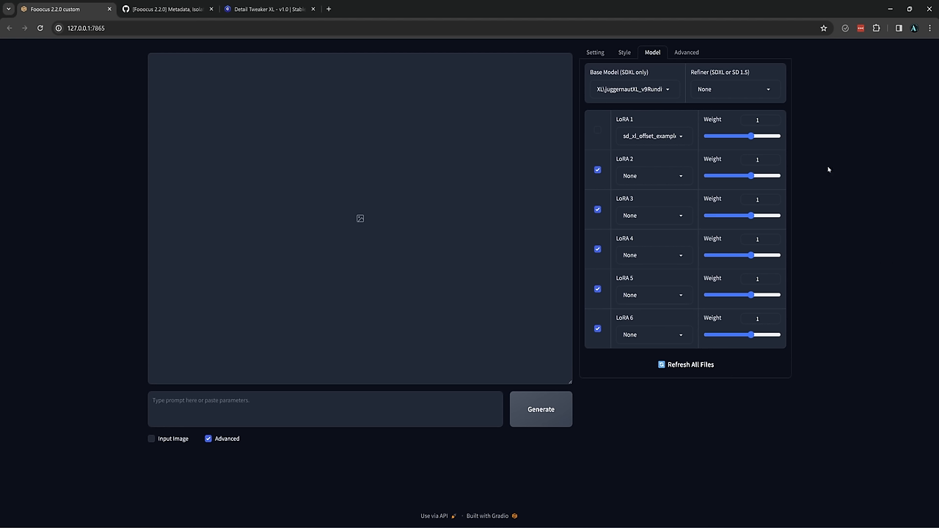
# Generate a new batch of armored fox portraits and review their prompts, models and seeds in the log.
pyautogui.click(687, 53)
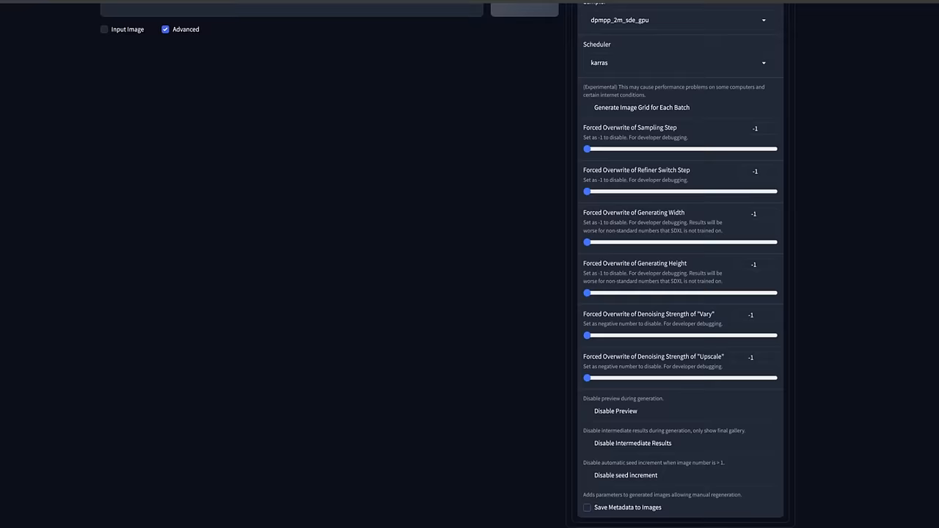
pyautogui.scroll(-3)
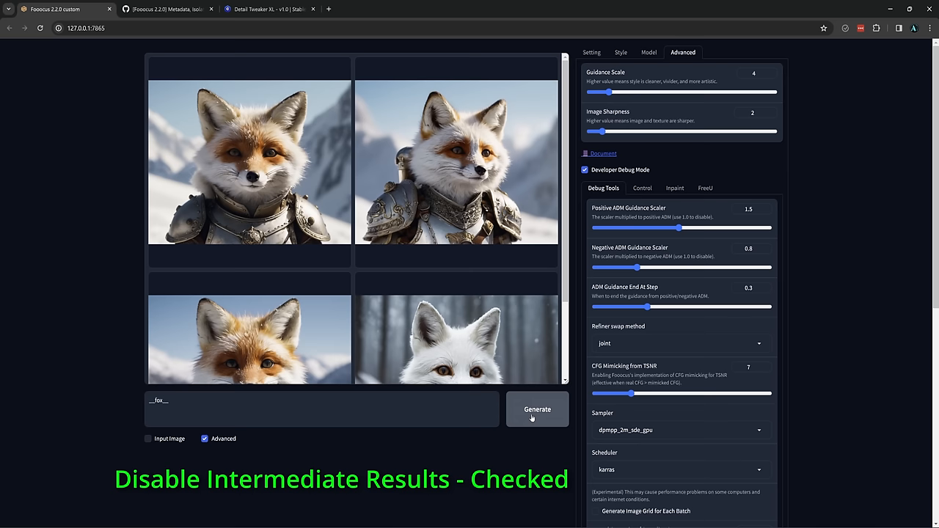
pyautogui.click(537, 409)
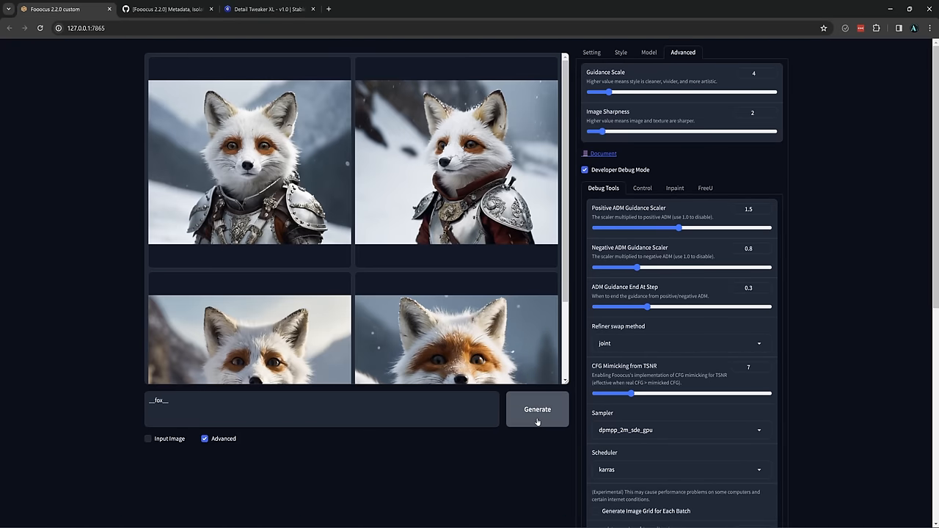
pyautogui.scroll(-3)
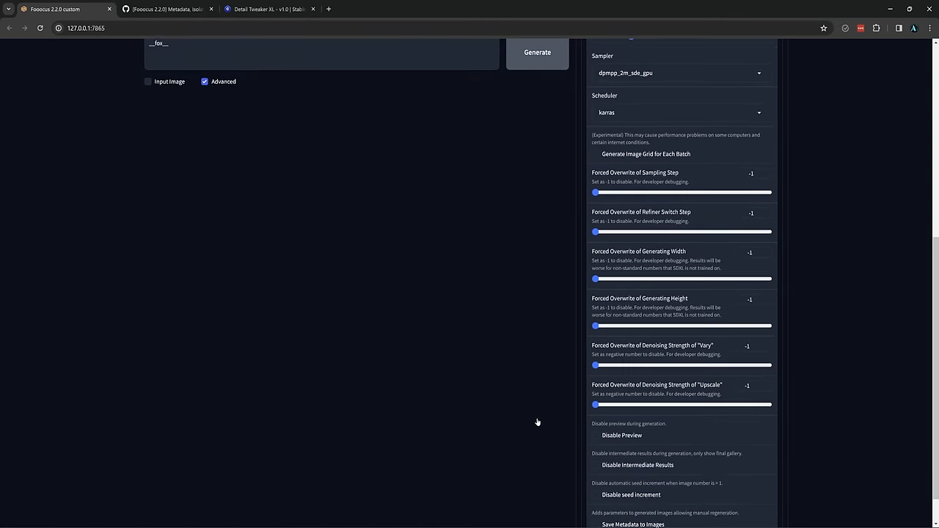
pyautogui.scroll(-3)
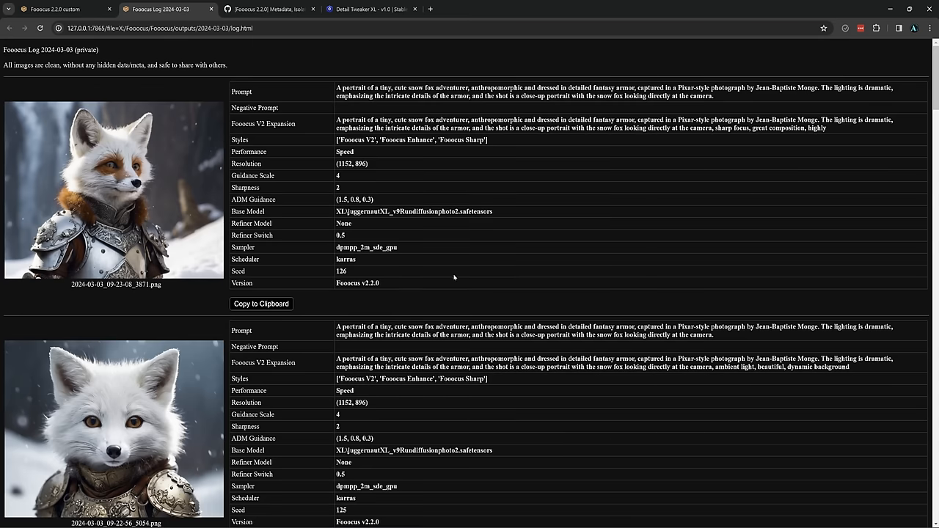
# Check the consecutive seeds 123–126 in the log and return to the generator page.
pyautogui.scroll(-3)
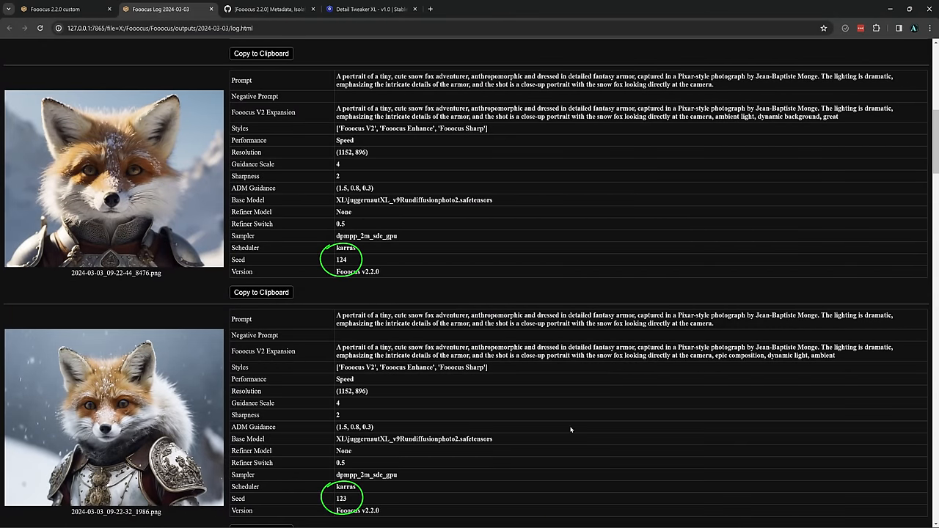
pyautogui.moveTo(443, 281)
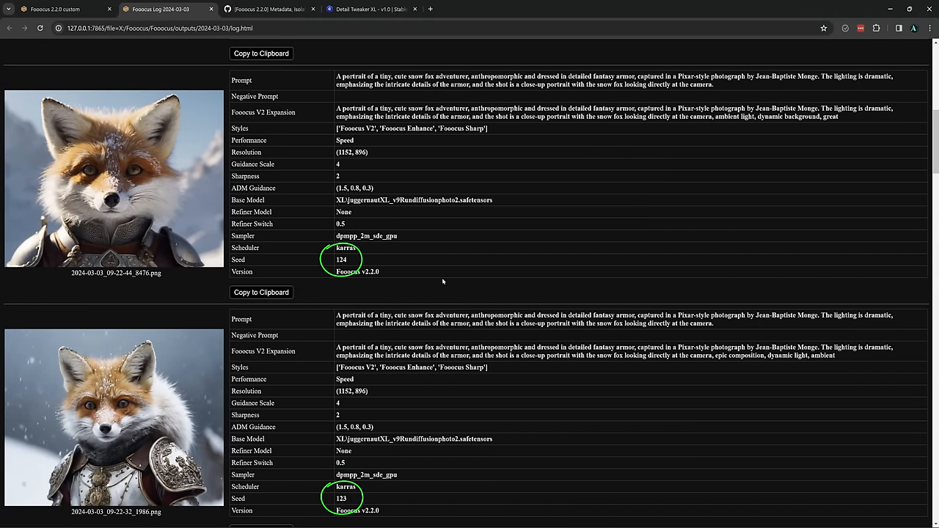
pyautogui.scroll(-3)
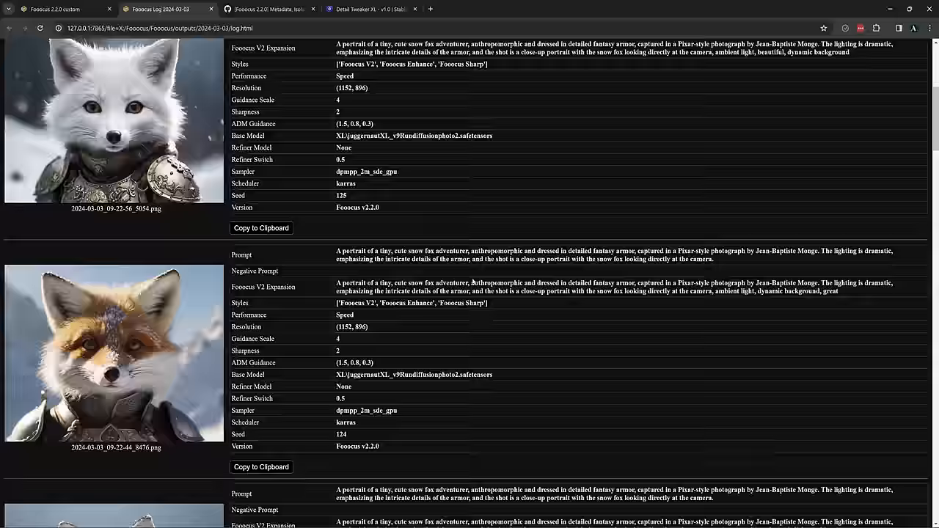
pyautogui.scroll(-3)
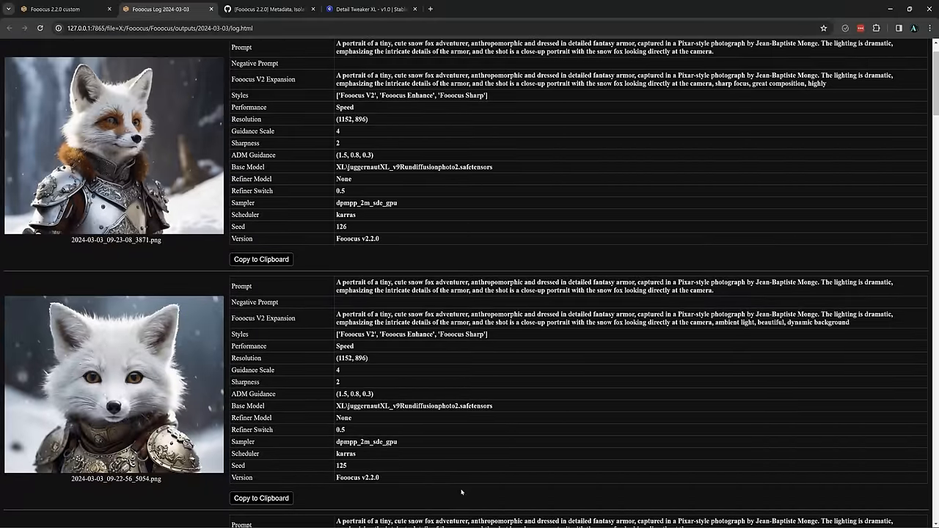
pyautogui.click(55, 9)
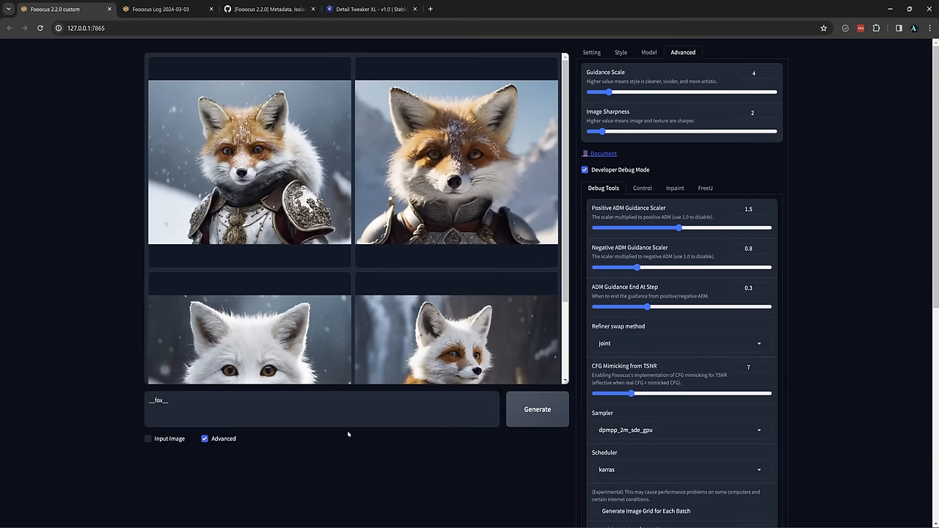
# Generate 'A woman wearing a [[red, blue, green, black]] t-shirt' to get one image per colour.
pyautogui.doubleClick(159, 400)
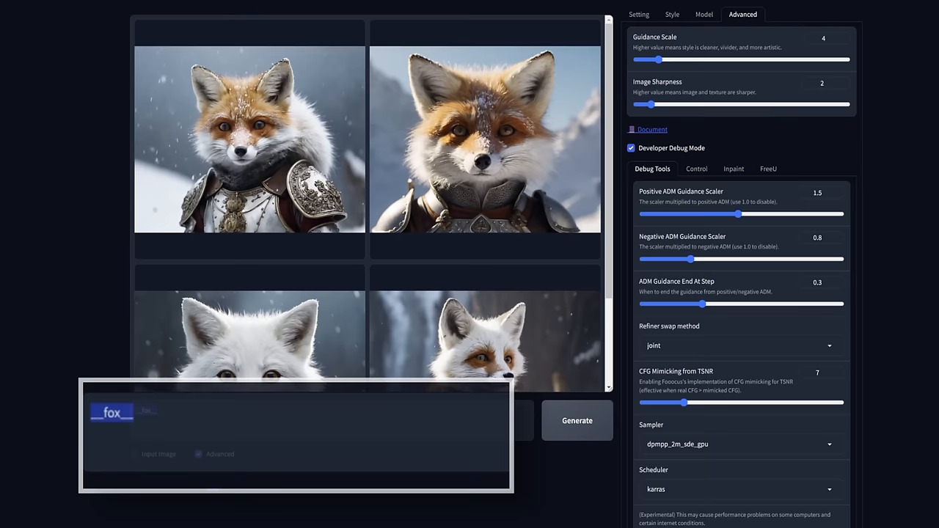
pyautogui.write('A woman wearing a [[red, blue, green')
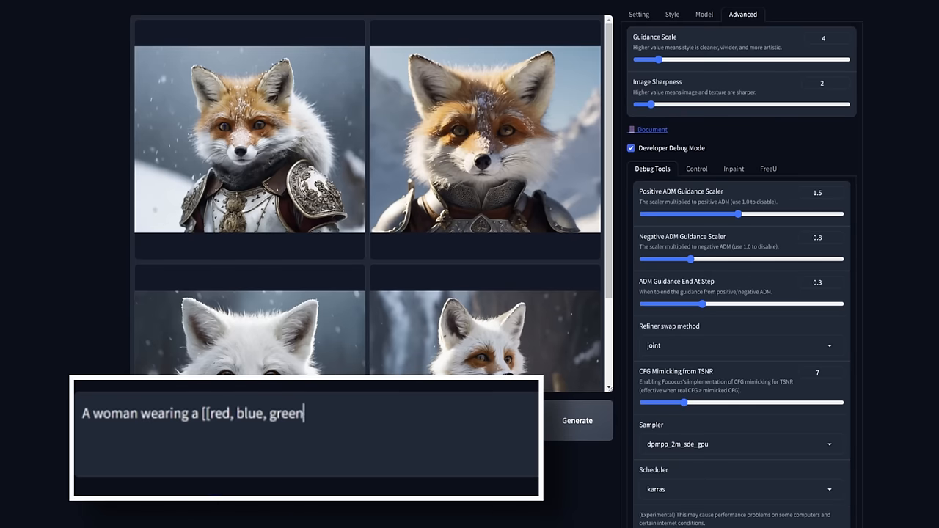
pyautogui.write(', black]] t-shirt')
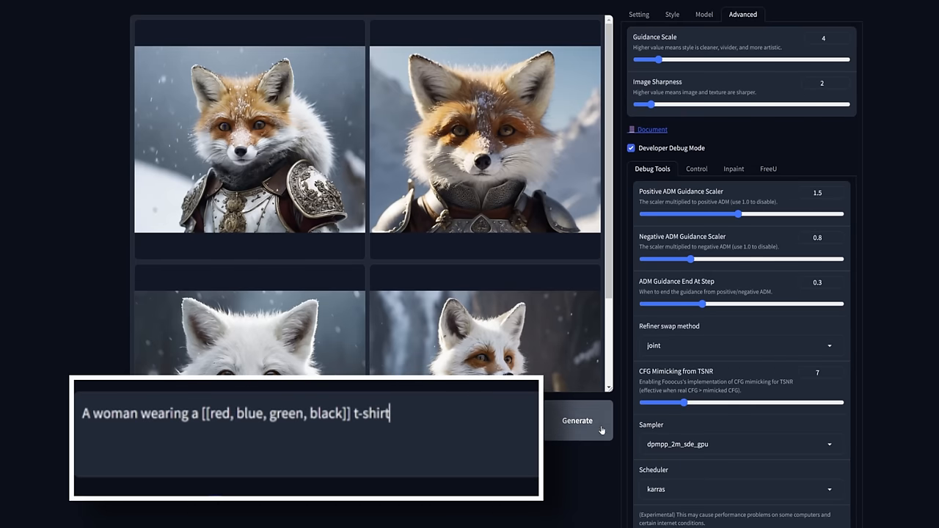
pyautogui.click(577, 420)
pyautogui.write('a [[blonde, brunette]] [[man, woman]] wearing a')
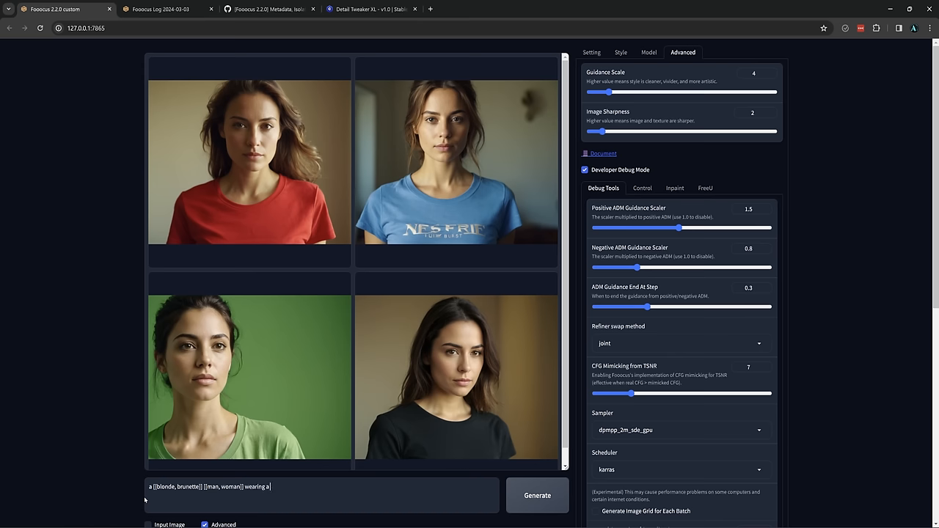
# Generate the combined hair, gender and [[red, green, blue]] shirt array prompt with a higher Image Number.
pyautogui.write('[[red, green, blue[')
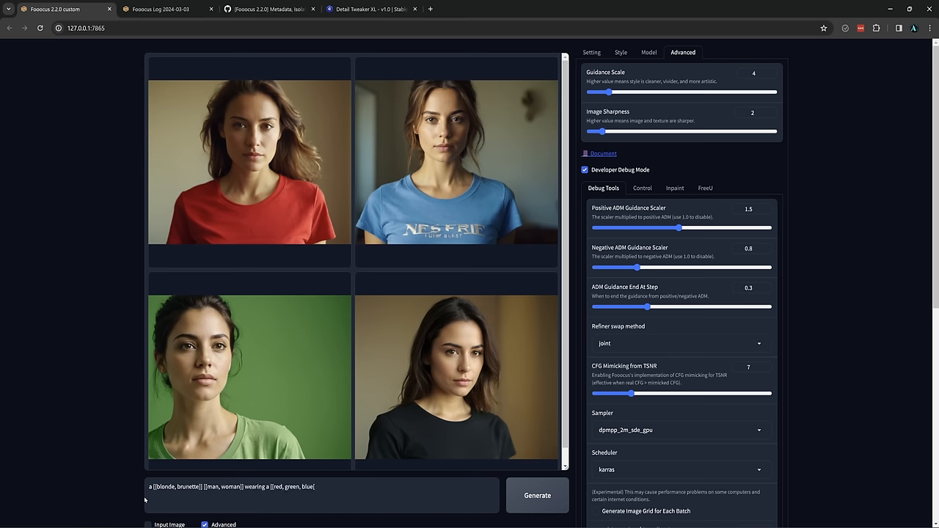
pyautogui.click(454, 374)
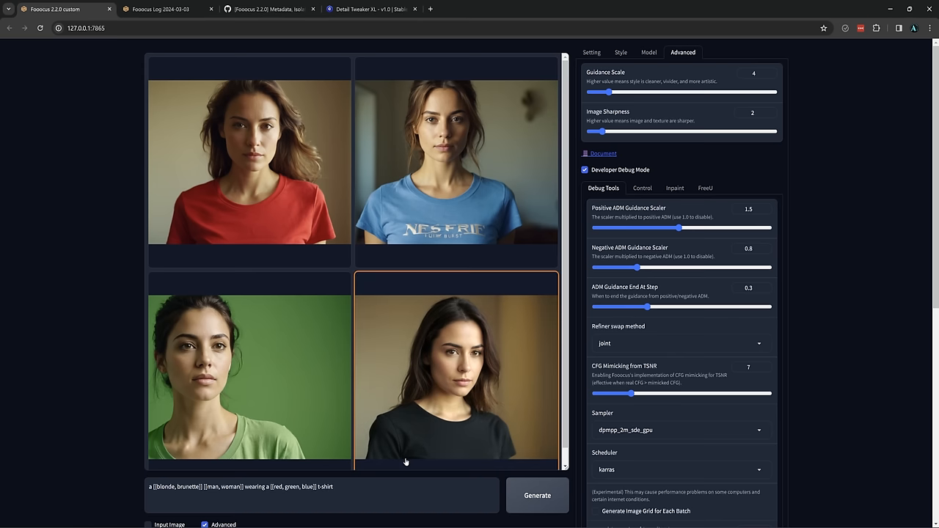
pyautogui.click(591, 52)
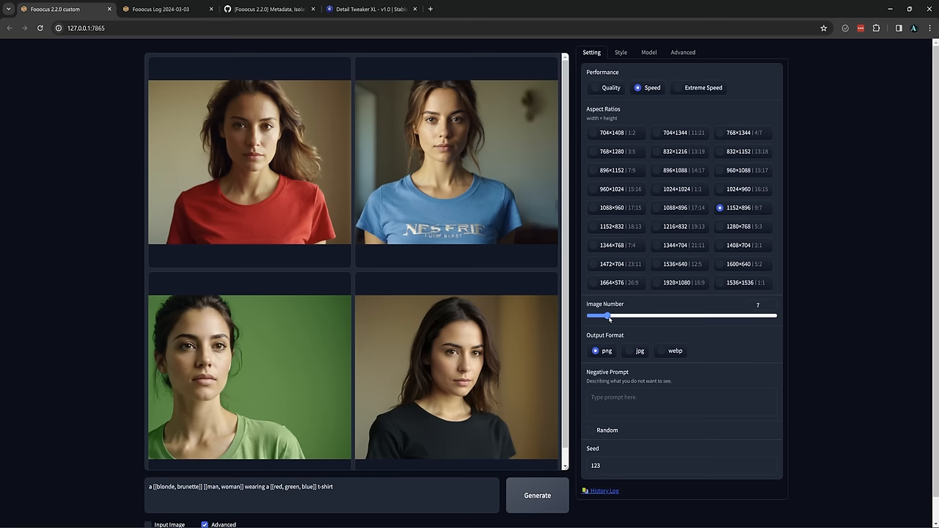
pyautogui.moveTo(607, 317); pyautogui.dragTo(628, 317)
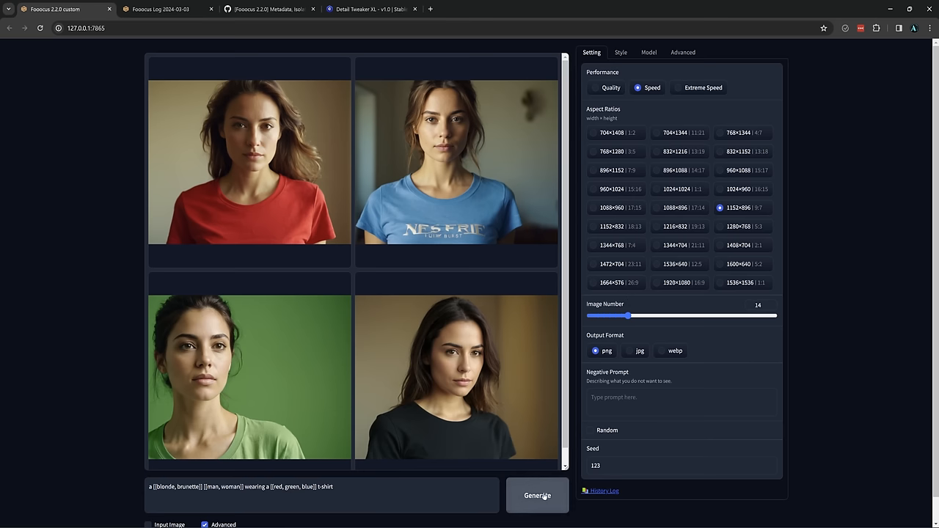
pyautogui.click(537, 496)
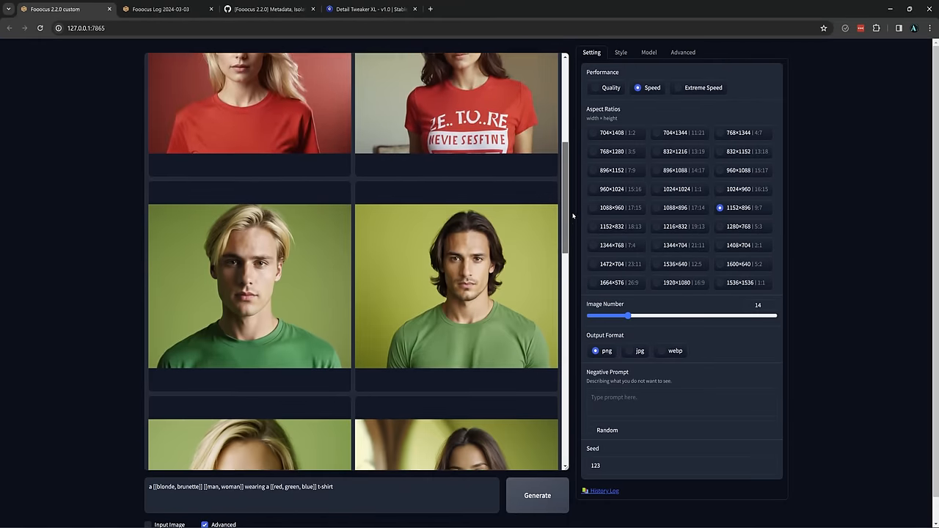
# Generate the suited man and the woman in a dress at a park.
pyautogui.scroll(-3)
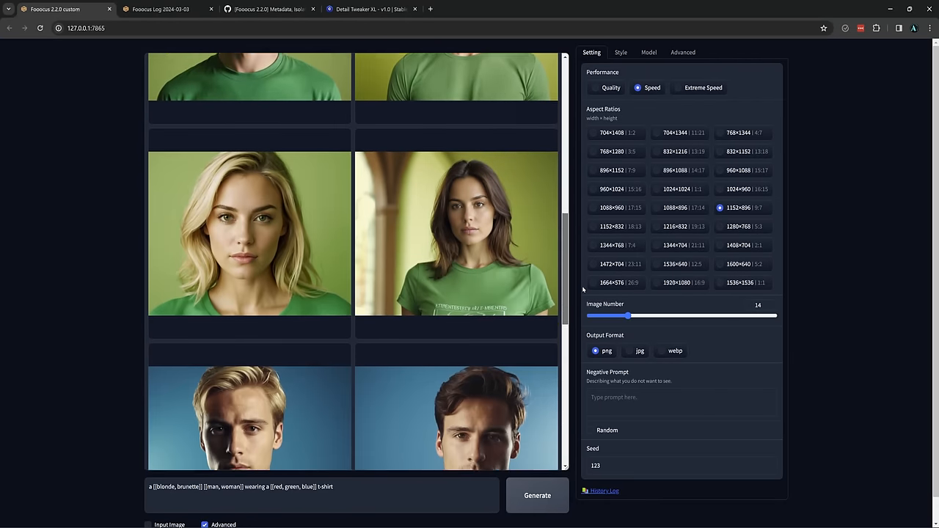
pyautogui.scroll(-3)
pyautogui.write('[[a man wearing a suit, a woman wearing a dress]] at a park')
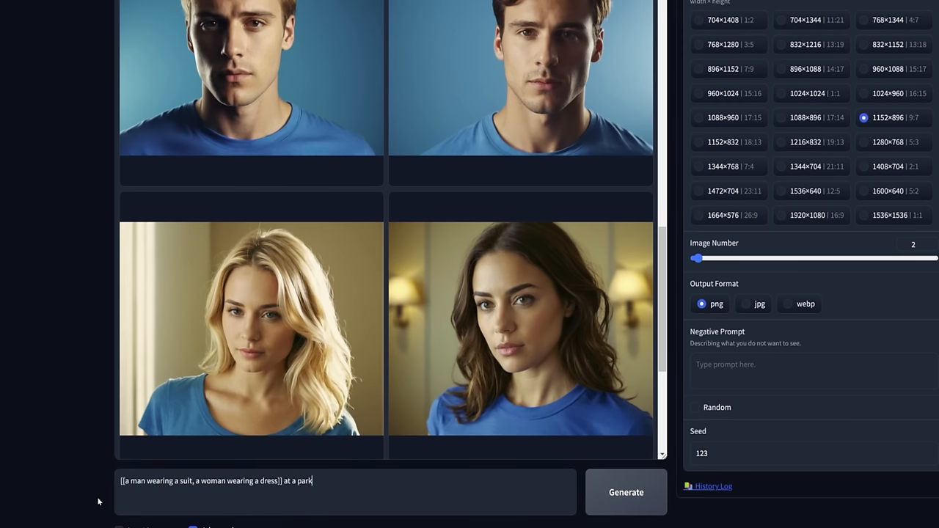
pyautogui.click(625, 493)
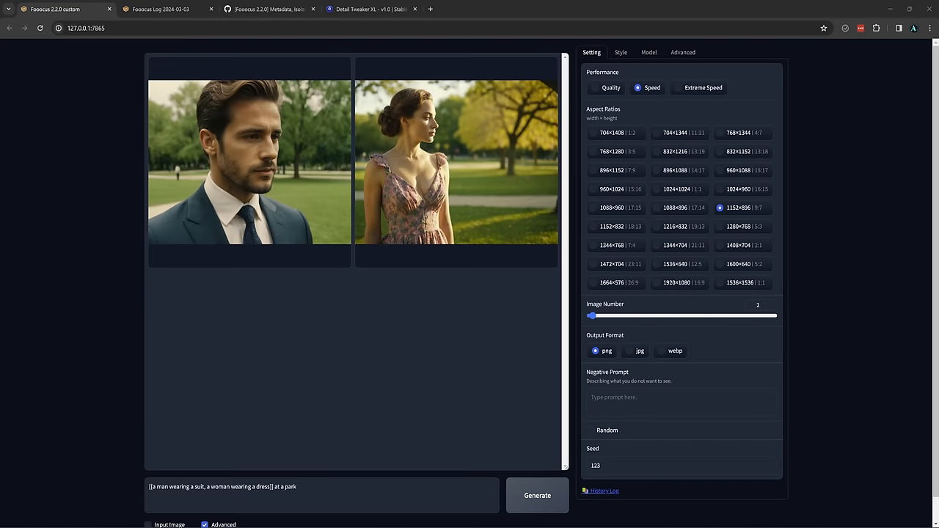
pyautogui.click(683, 53)
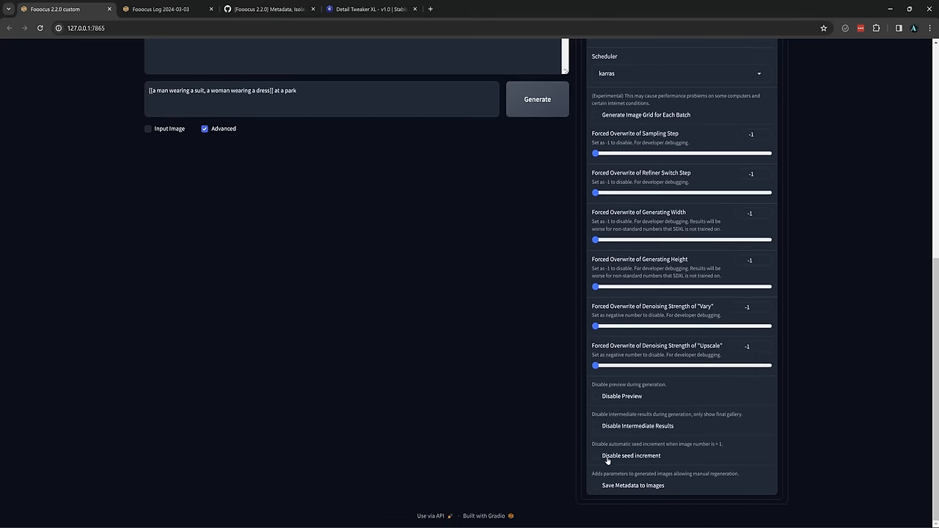
# Disable seed increment and regenerate 'A woman wearing a [[red, green, blue, black]] t-shirt' on seed 123.
pyautogui.click(596, 455)
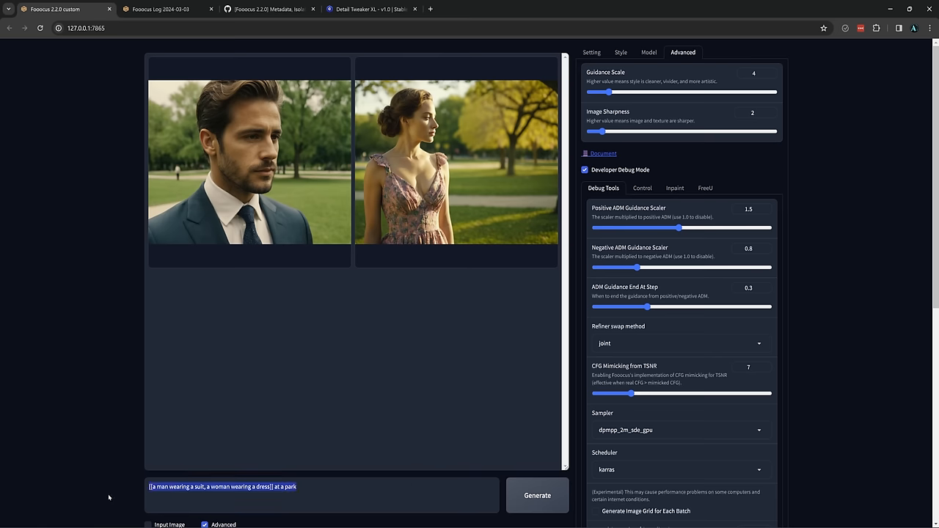
pyautogui.write('A woman wearing a [[red, green, blue, black]] t-shirt')
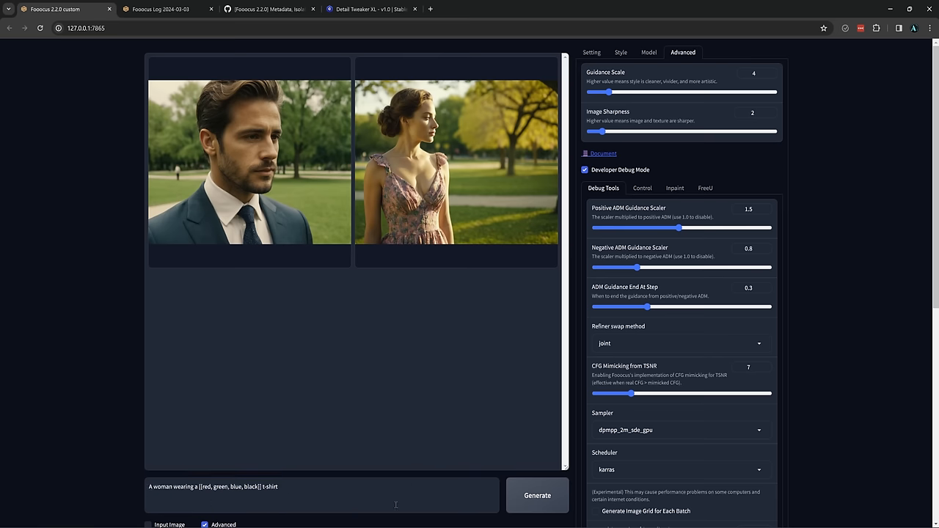
pyautogui.click(537, 496)
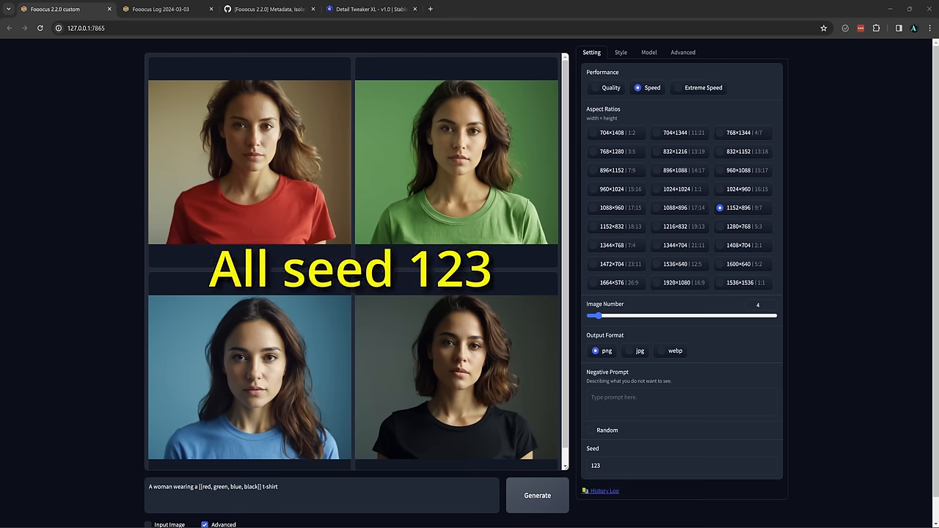
pyautogui.scroll(-3)
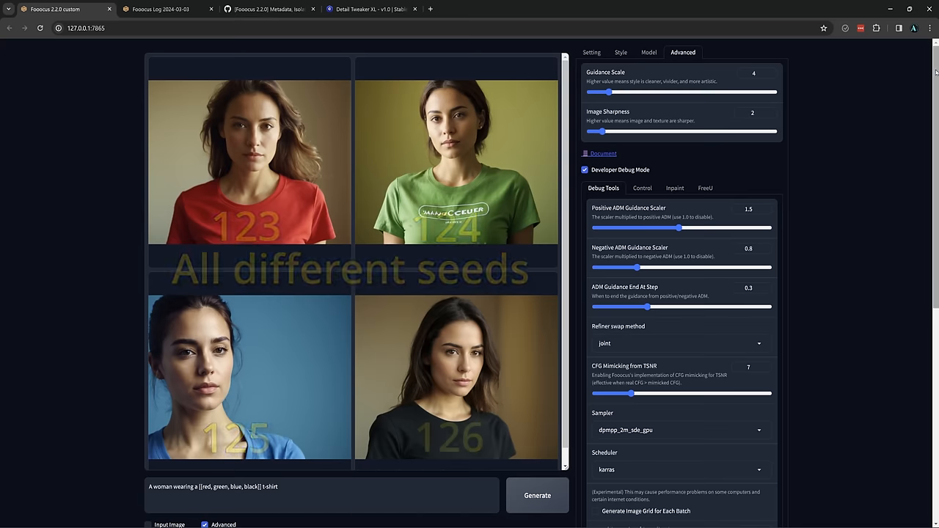
# Enable 'Save Metadata to Images' in the Developer Debug Mode options.
pyautogui.scroll(-3)
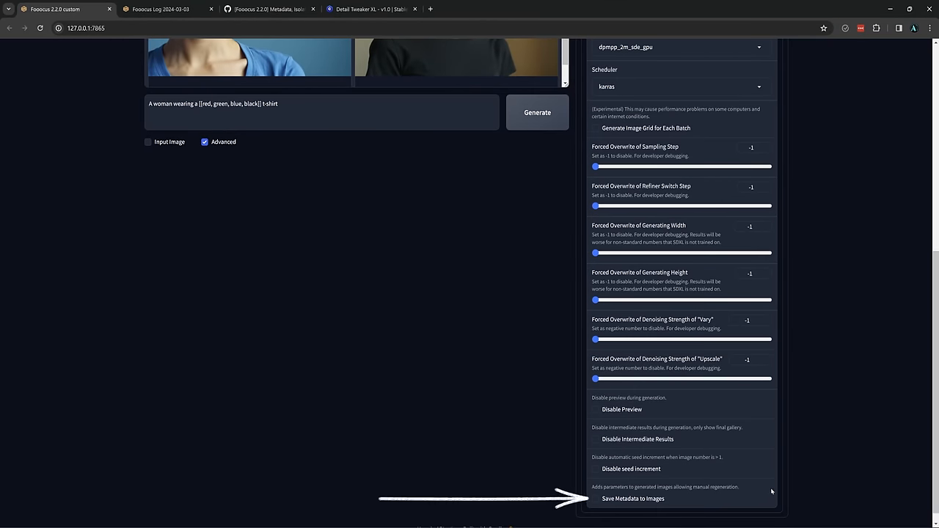
pyautogui.moveTo(798, 491)
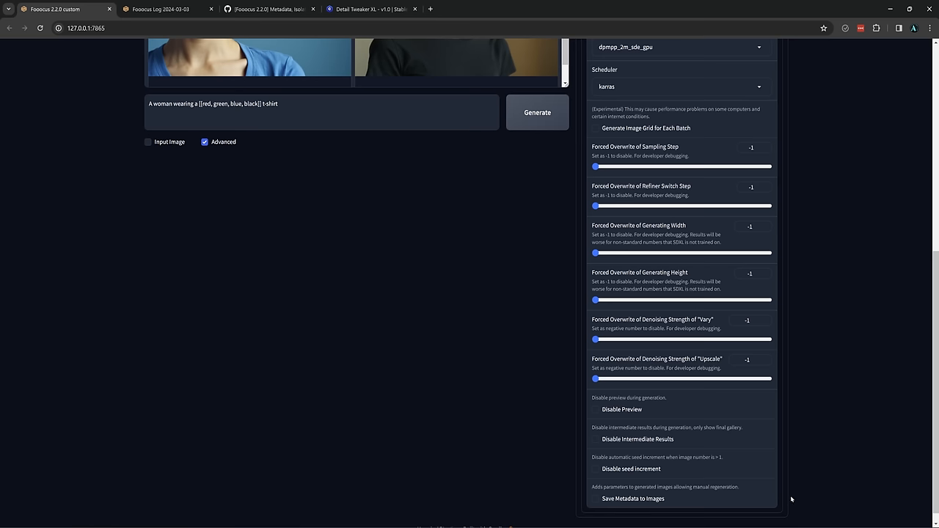
pyautogui.moveTo(782, 502)
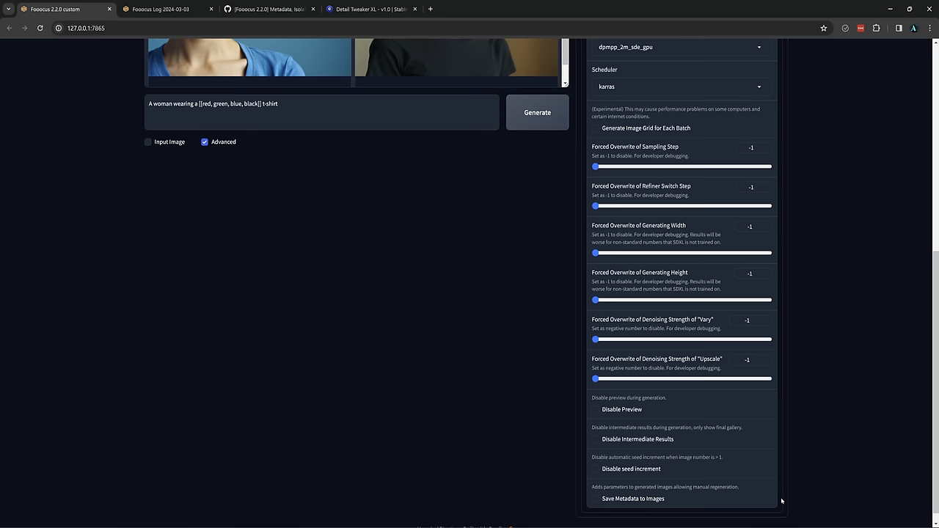
pyautogui.click(595, 498)
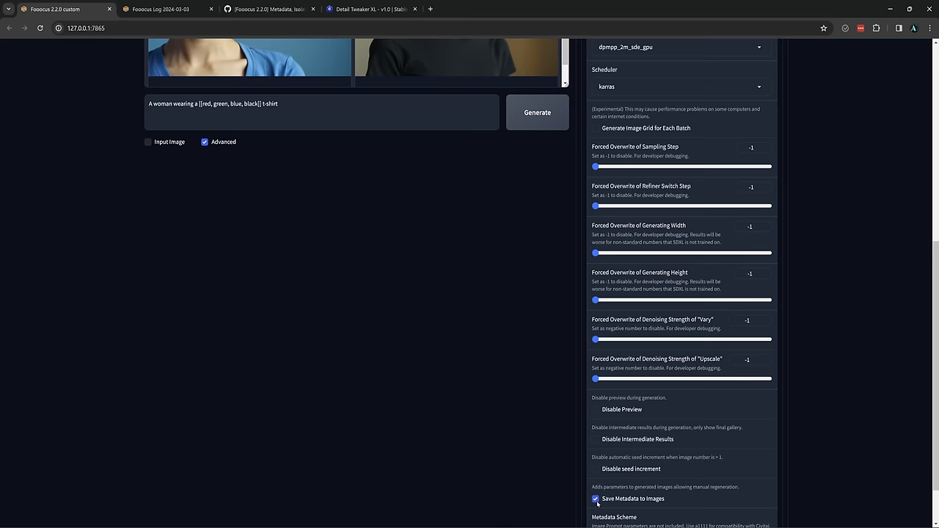
pyautogui.scroll(-3)
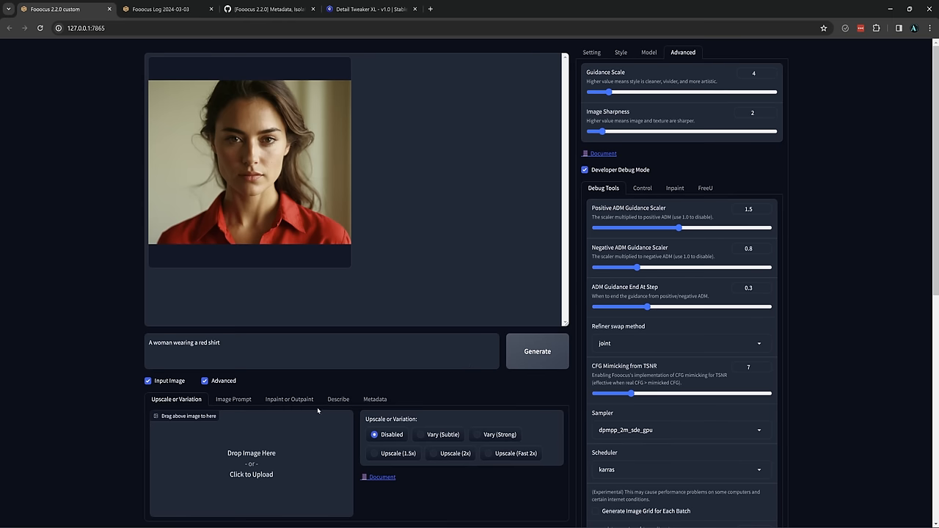
# Load the red-shirt portrait's embedded metadata and apply its parameters to the generator.
pyautogui.click(376, 399)
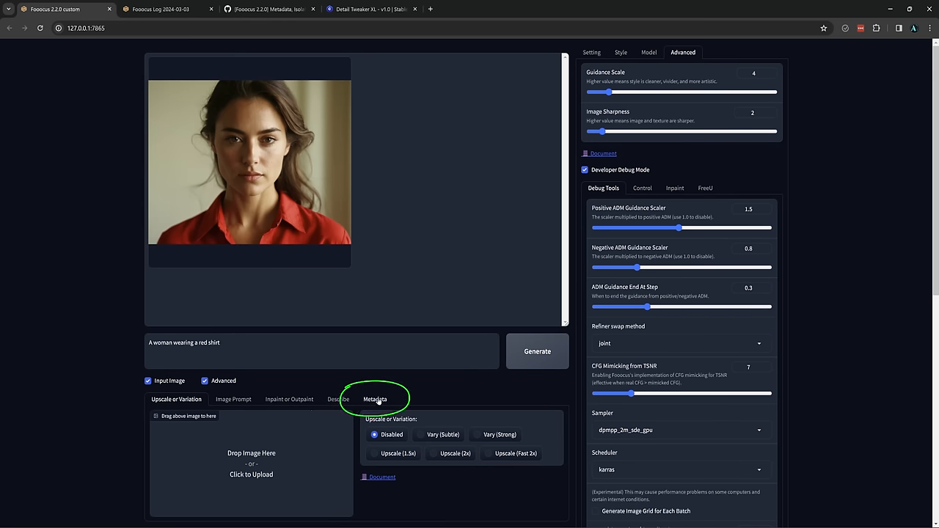
pyautogui.click(376, 399)
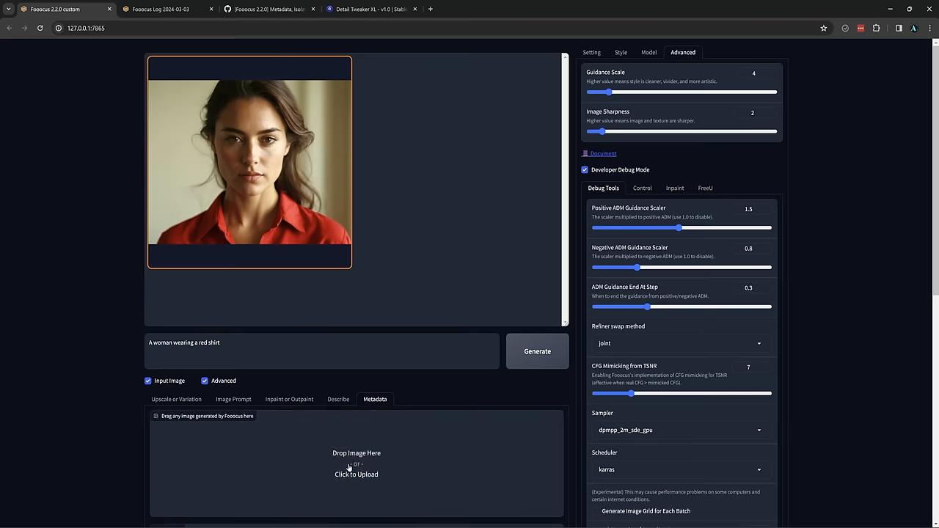
pyautogui.scroll(-3)
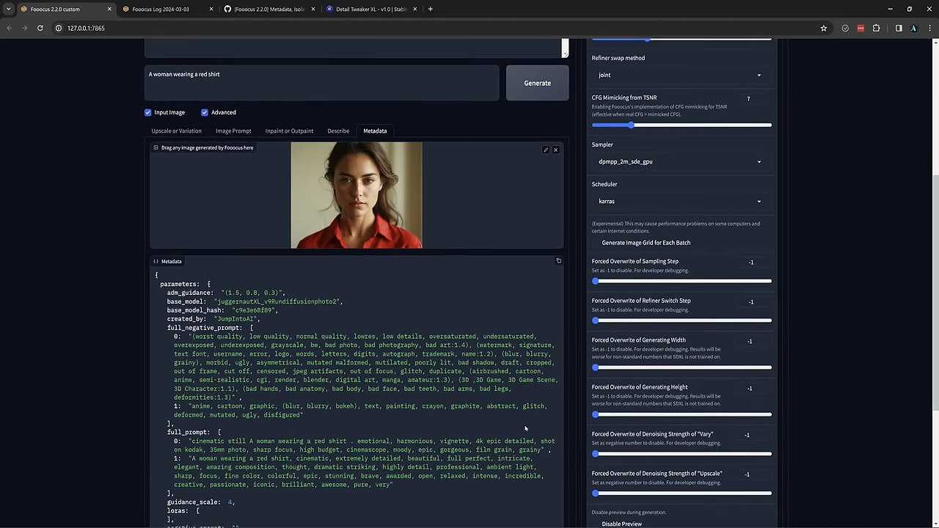
pyautogui.scroll(-3)
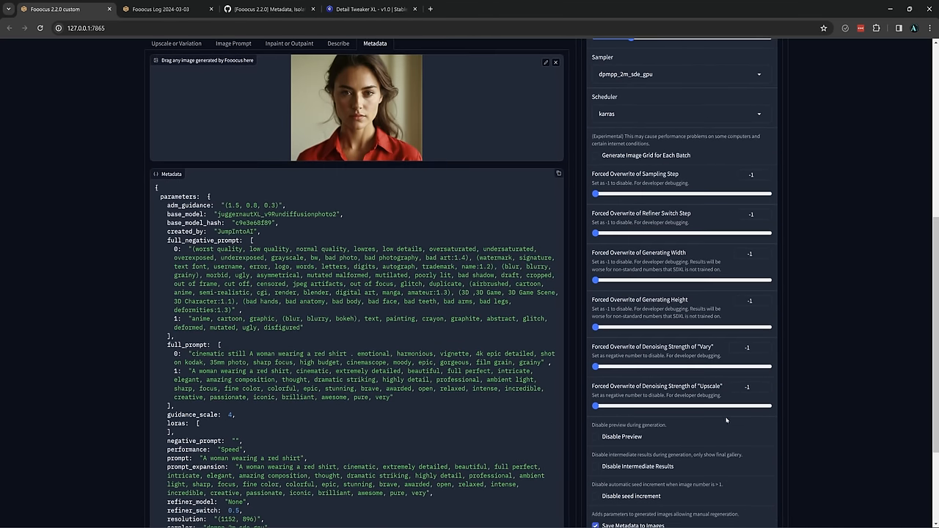
pyautogui.scroll(-3)
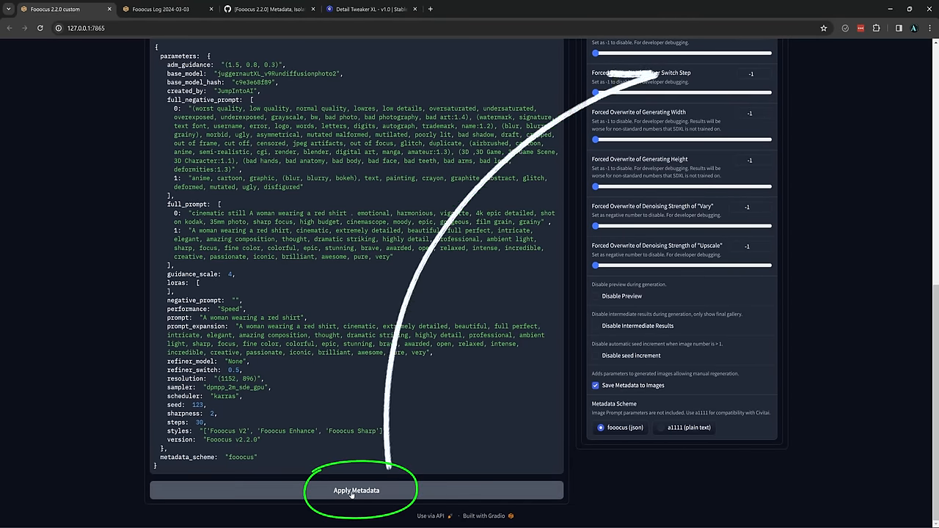
pyautogui.click(355, 490)
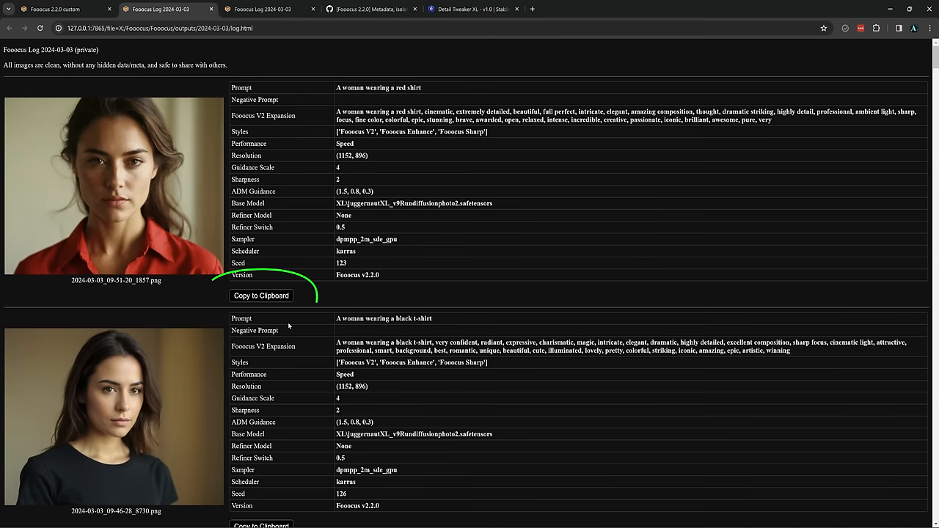
# Copy the red-shirt image's parameters from the log and confirm the restored prompt and seed 123.
pyautogui.click(262, 296)
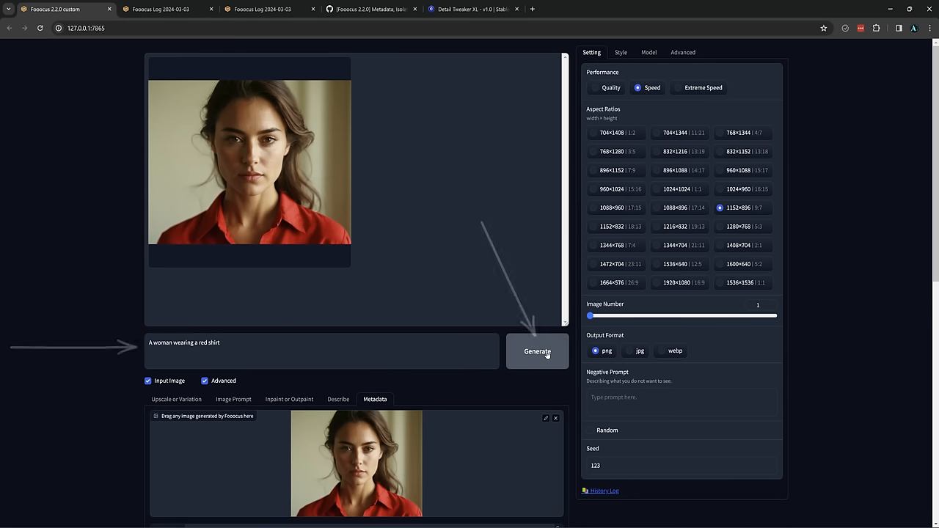
pyautogui.scroll(-3)
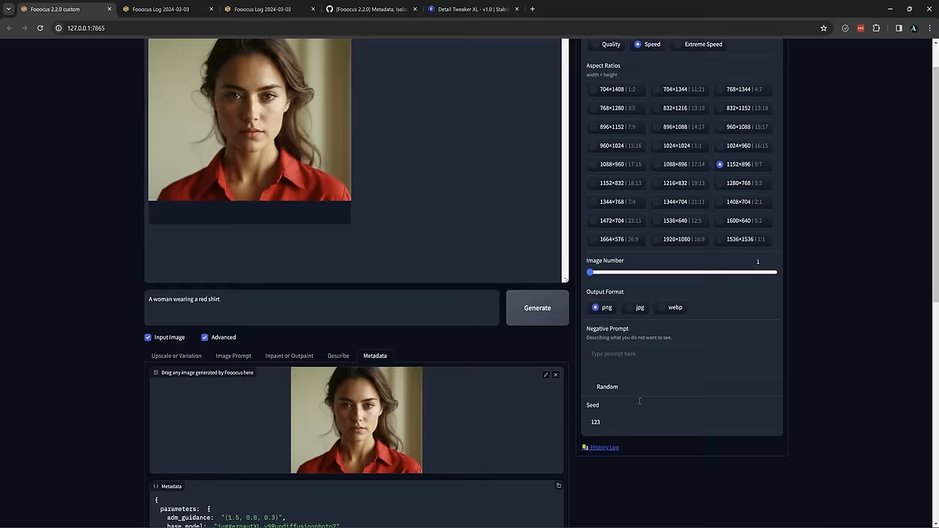
pyautogui.scroll(-3)
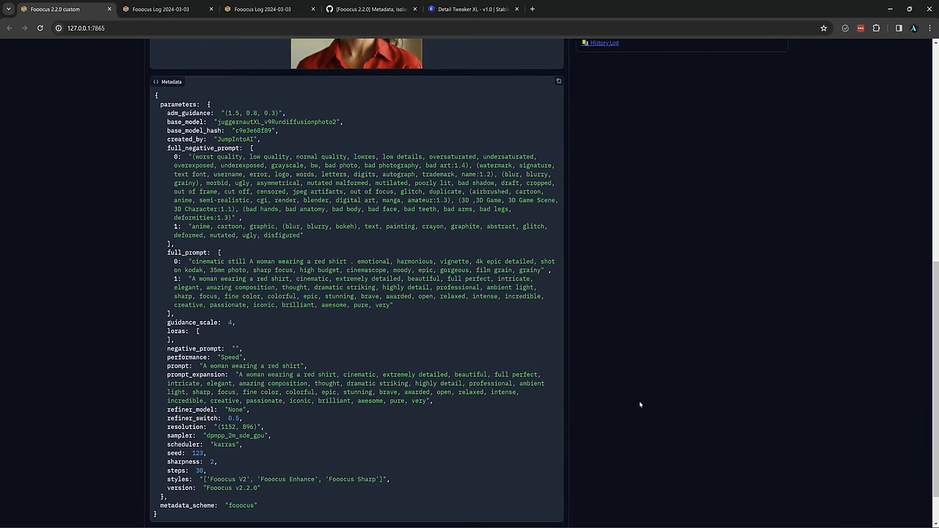
pyautogui.scroll(-3)
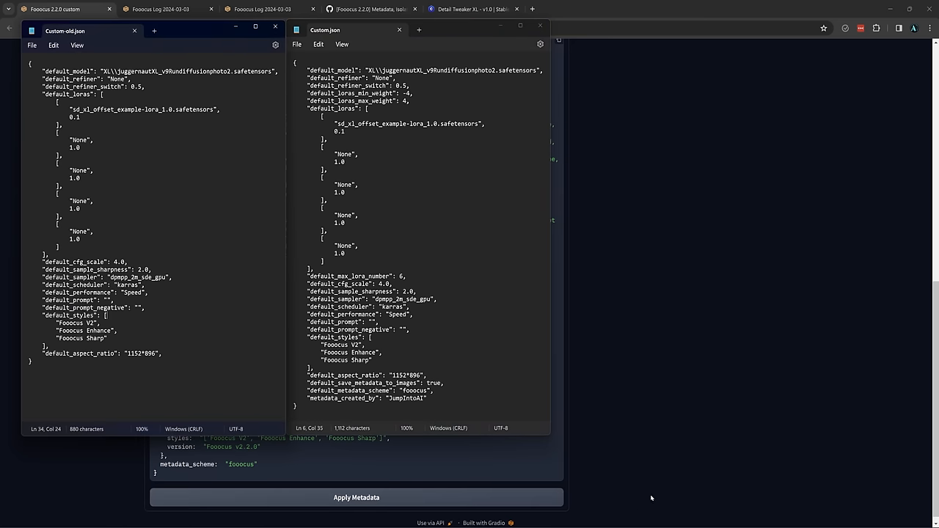
pyautogui.moveTo(669, 485)
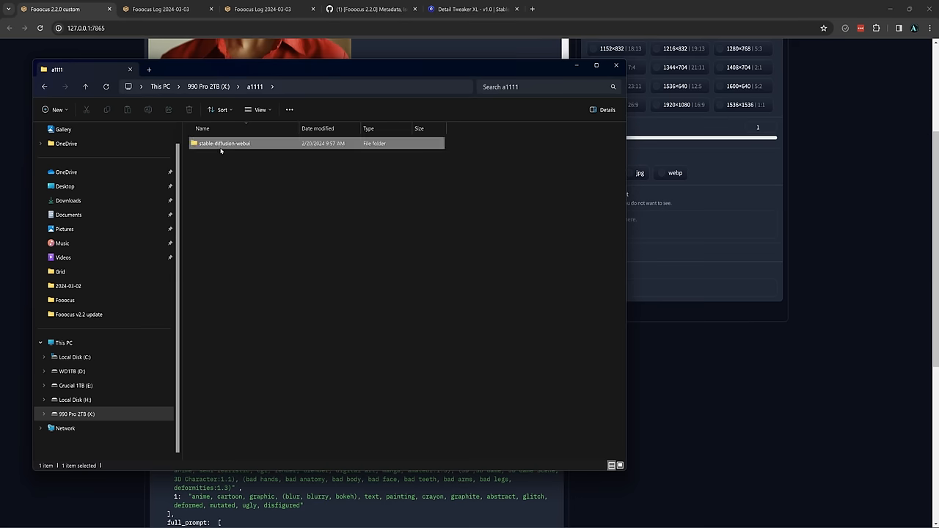
# Drop an A1111 portrait from stable-diffusion-webui outputs into the metadata area, read as a1111 scheme.
pyautogui.doubleClick(223, 144)
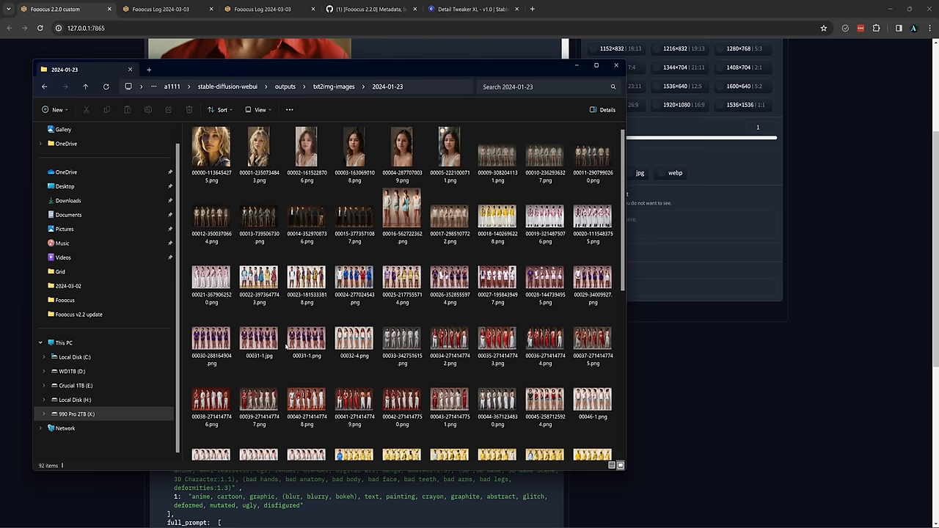
pyautogui.moveTo(64, 69); pyautogui.dragTo(261, 59)
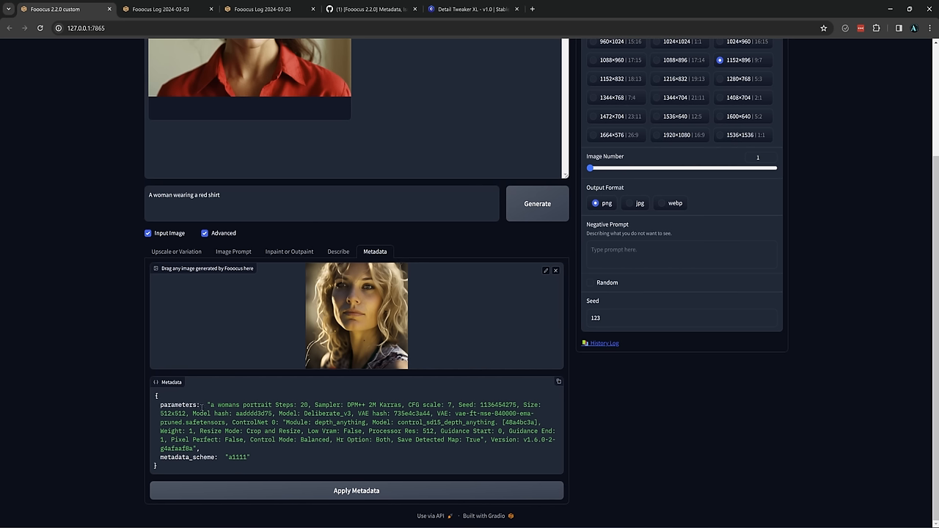
pyautogui.moveTo(402, 457)
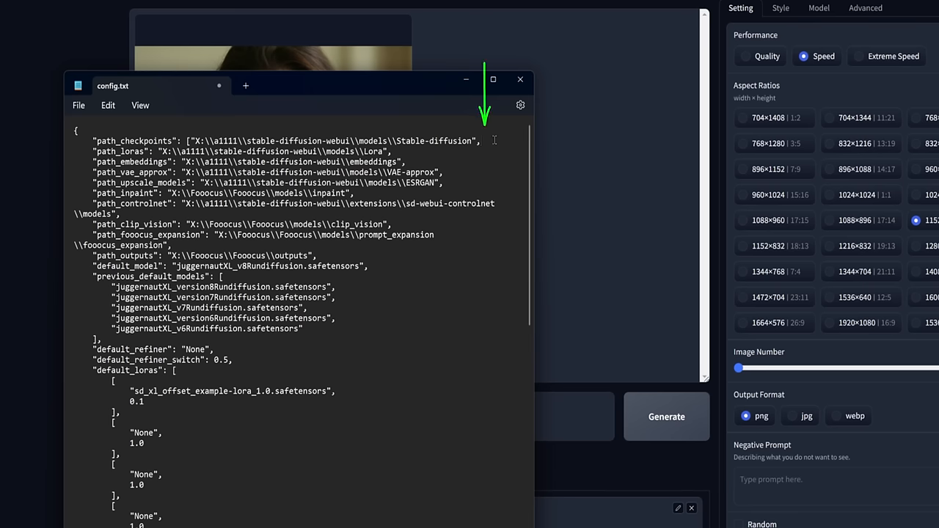
# Add "X:\\Models\\checkpoints" to path_checkpoints in config.txt and save.
pyautogui.write('X:\\\\Models\\\\checkpoints"')
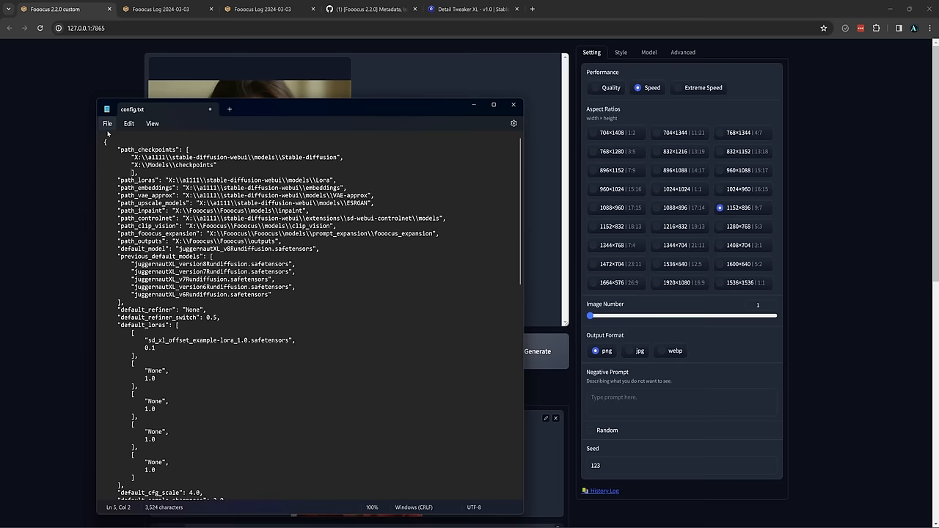
pyautogui.click(575, 9)
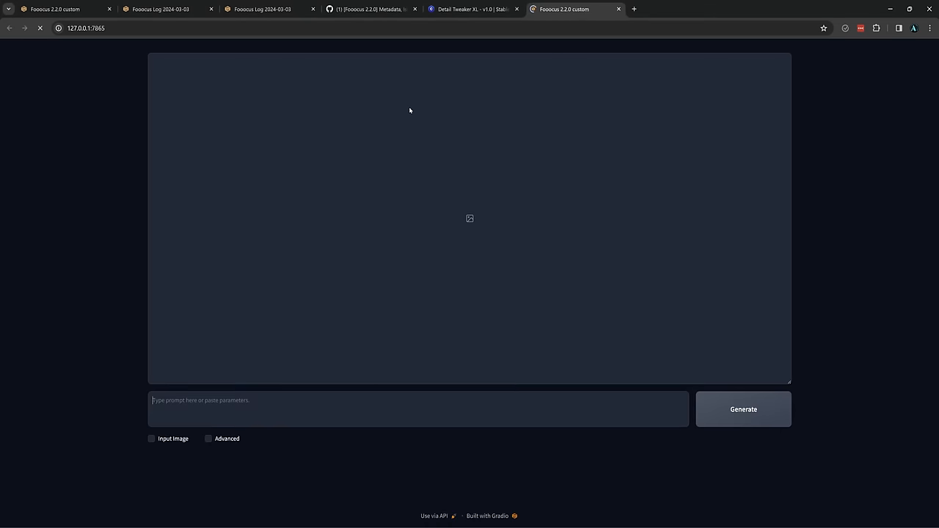
# Show the Base Model list under Advanced, now including checkpoints from the extra folder.
pyautogui.click(208, 439)
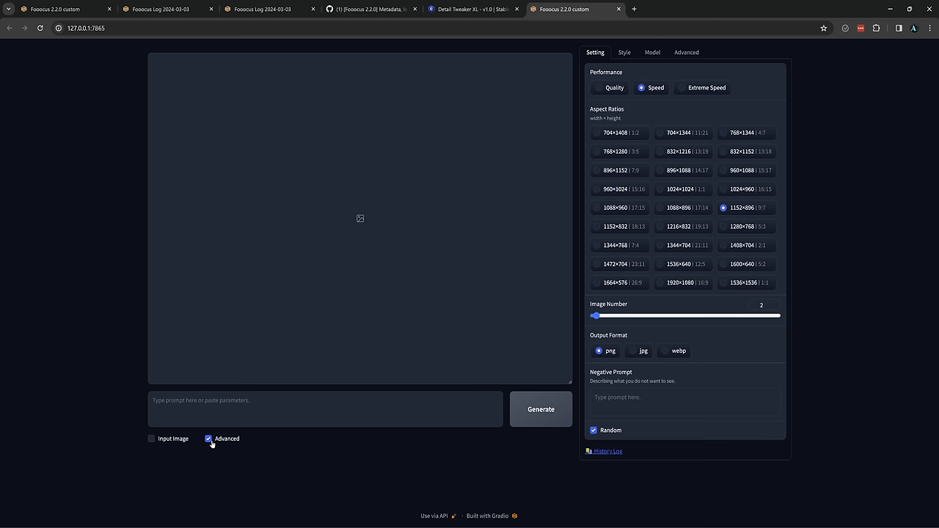
pyautogui.click(651, 53)
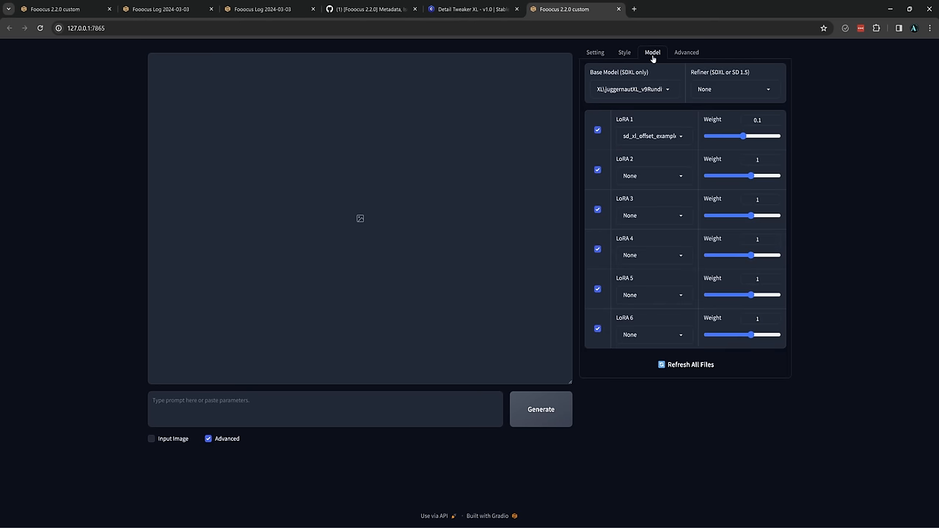
pyautogui.click(634, 89)
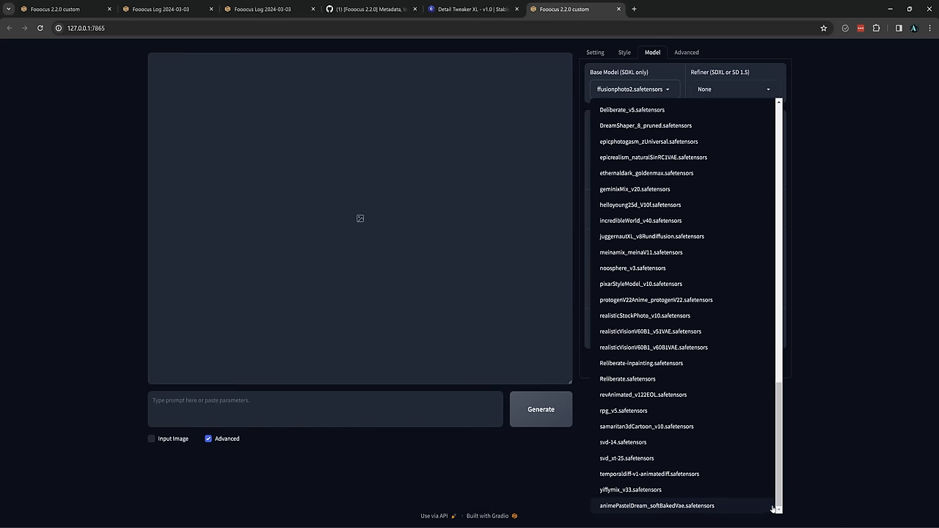
pyautogui.moveTo(771, 510)
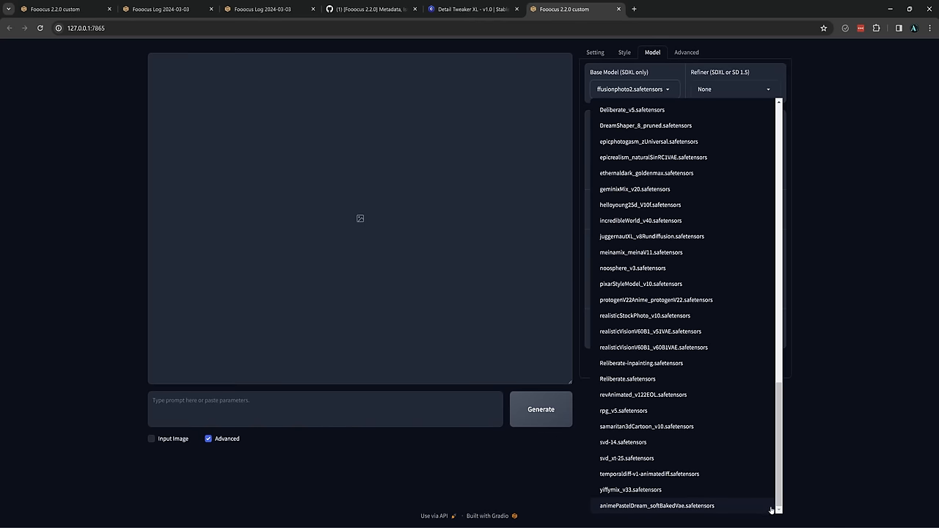